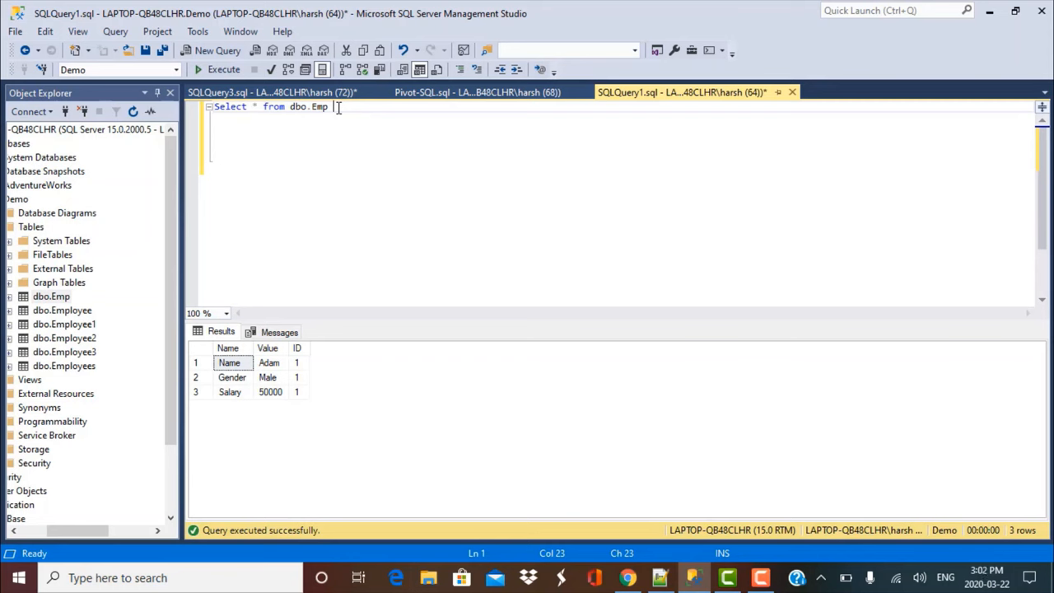
{"action": "mouse_move", "coordinate": [329, 415]}
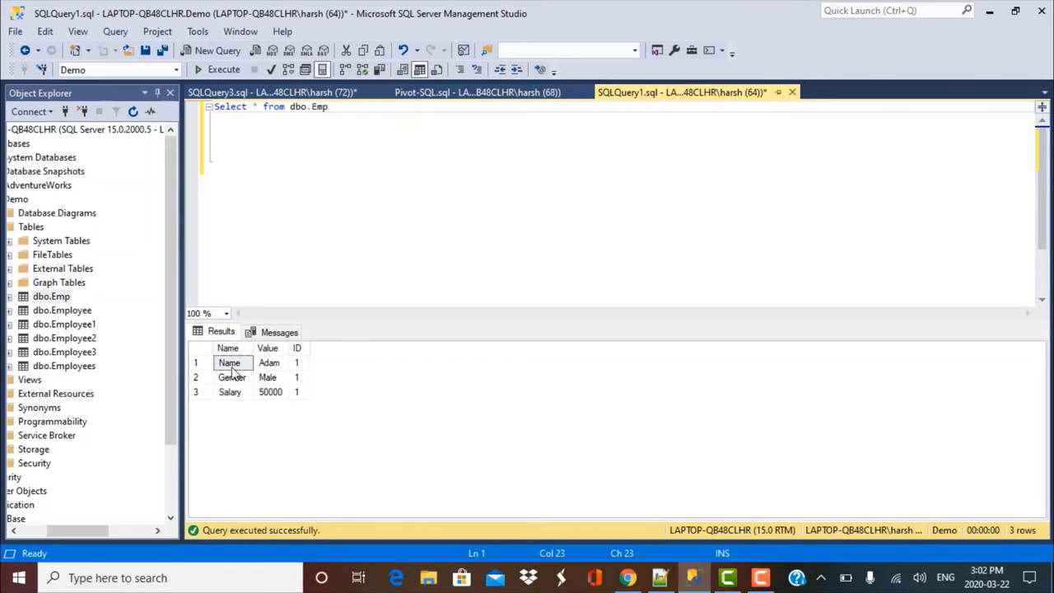
{"action": "mouse_move", "coordinate": [189, 458]}
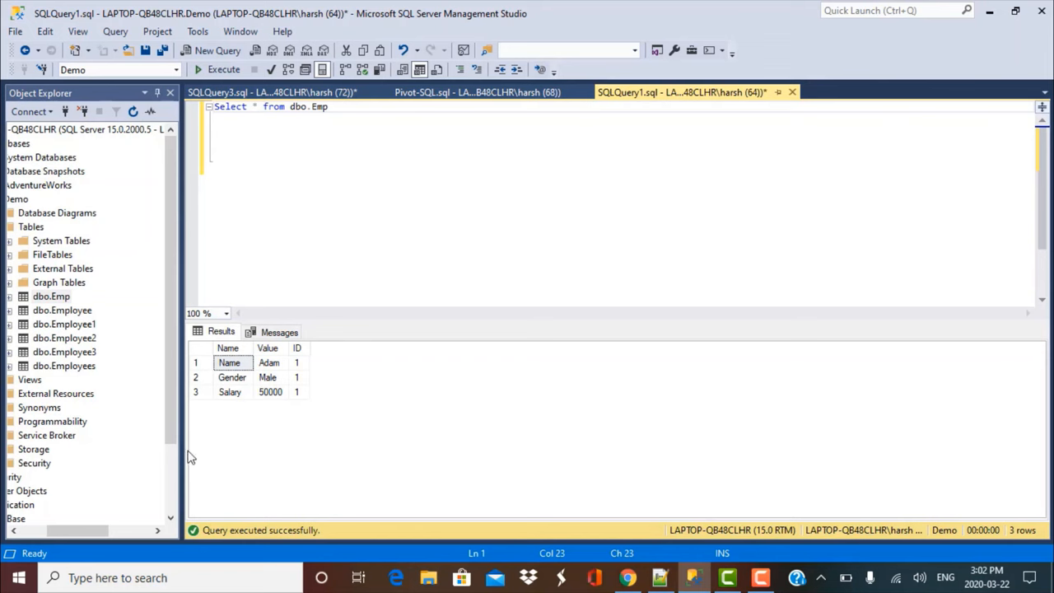
{"action": "mouse_move", "coordinate": [313, 471]}
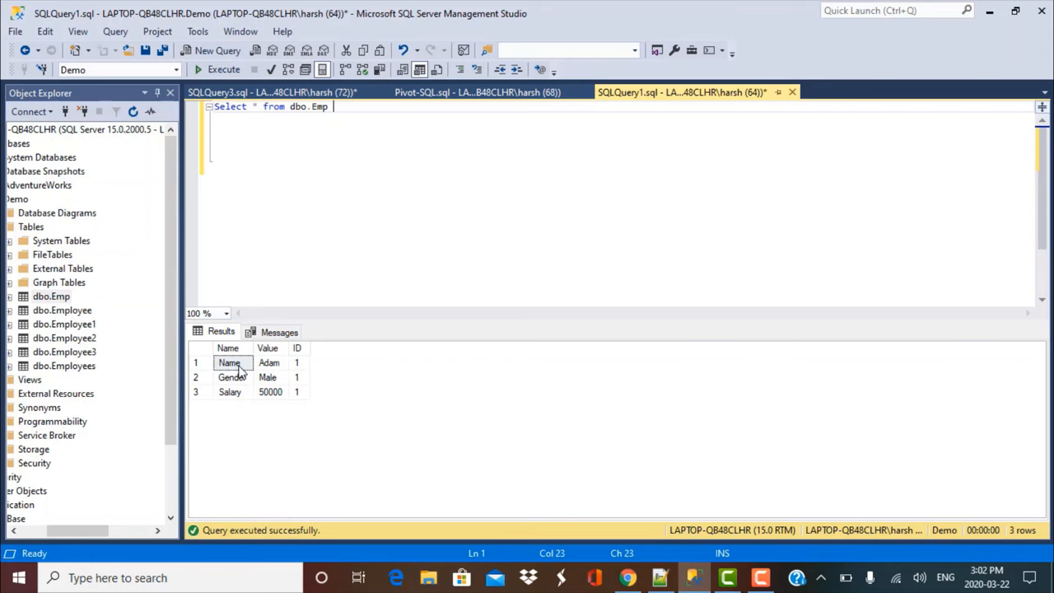
{"action": "mouse_move", "coordinate": [244, 412]}
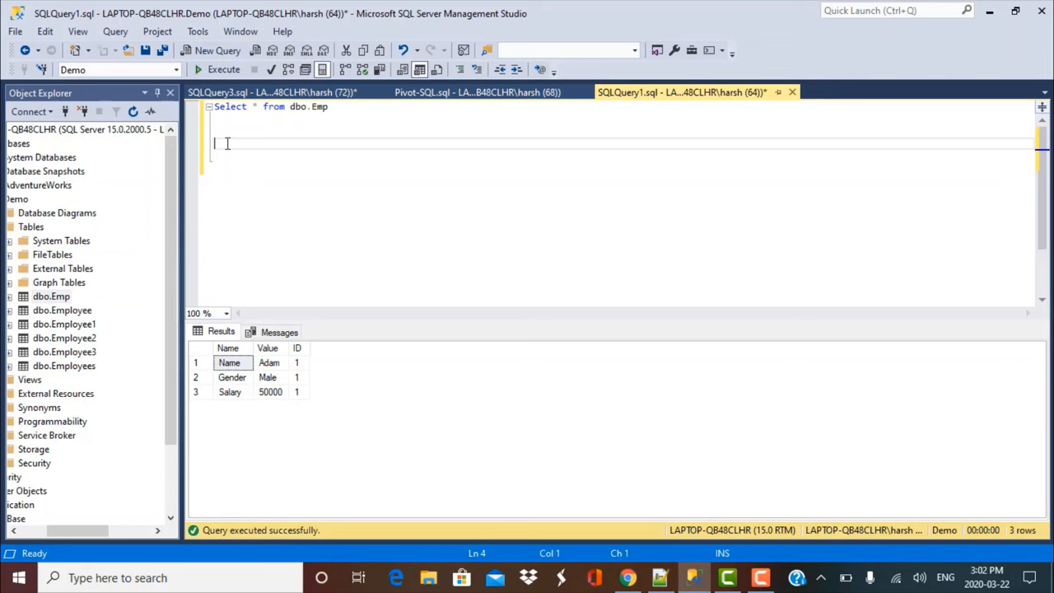
Step: Write the inner query 'Select ID, Name, Value from dbo.Emp' beneath the original query
{"action": "type", "text": "s"}
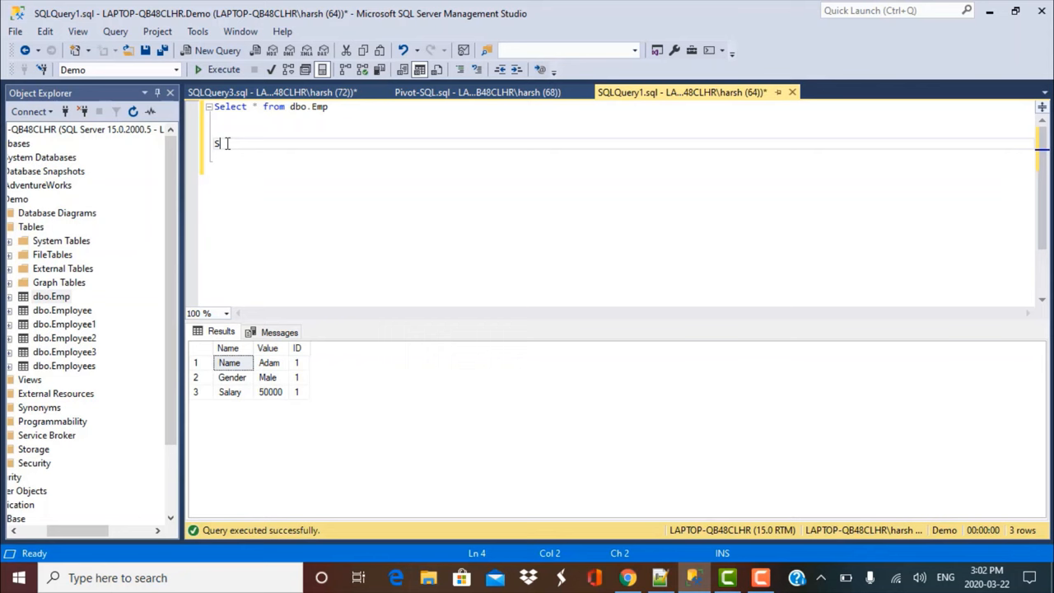
{"action": "type", "text": "elect"}
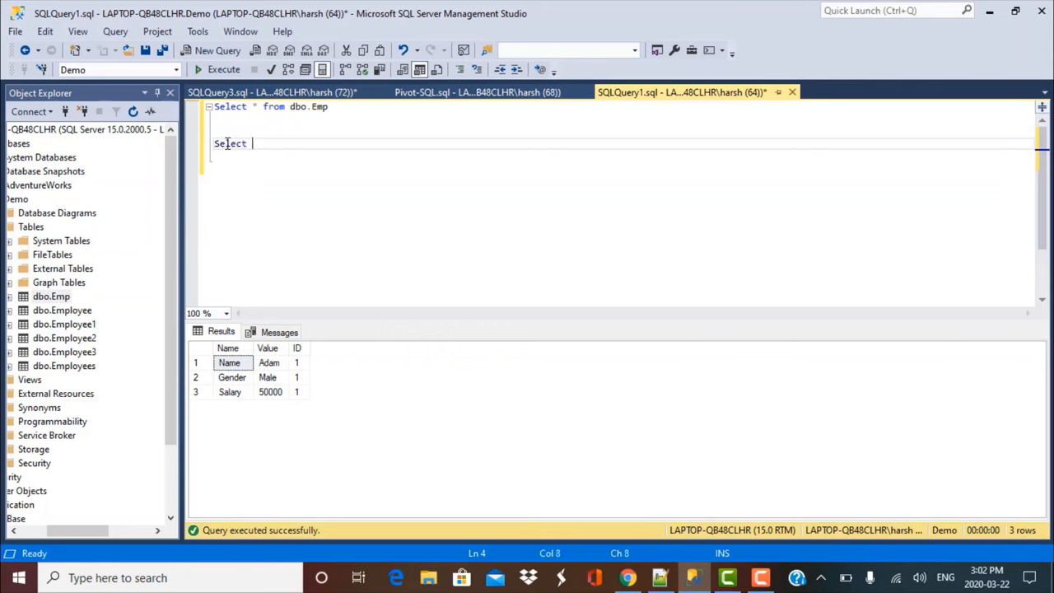
{"action": "type", "text": "ID, N"}
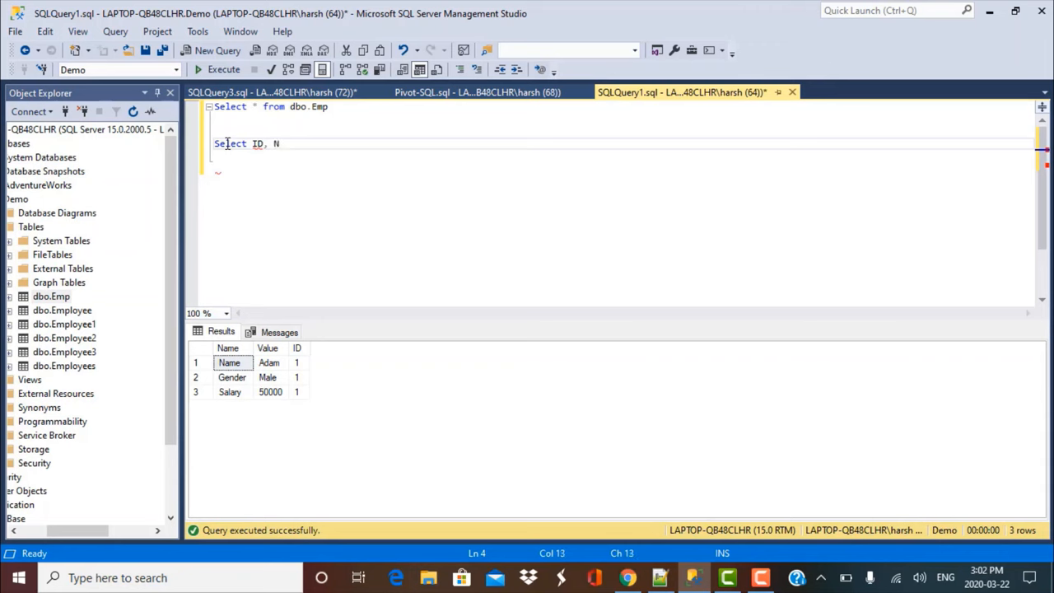
{"action": "type", "text": "ame"}
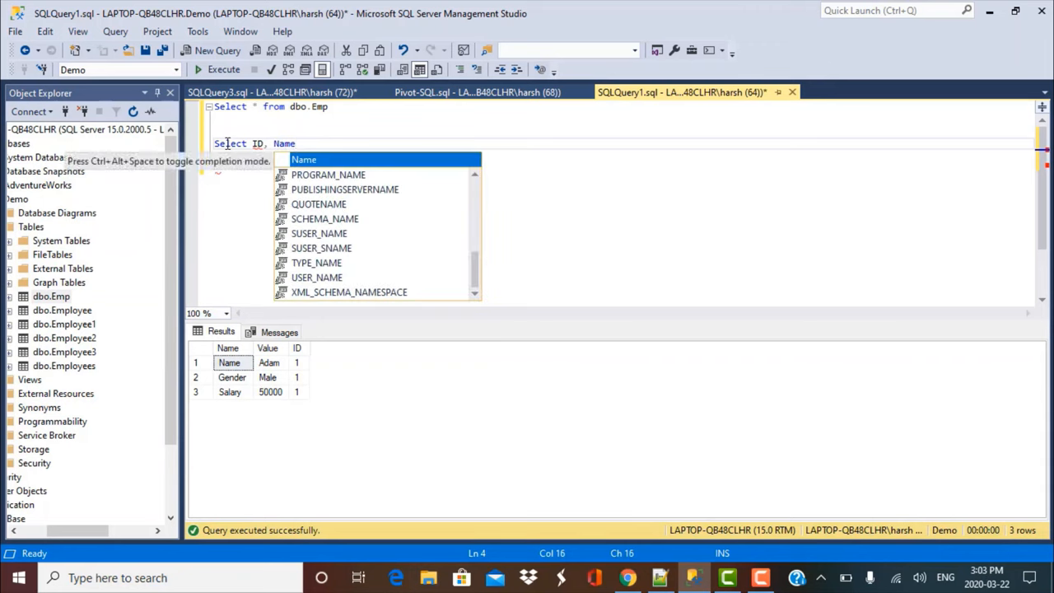
{"action": "type", "text": ", Val"}
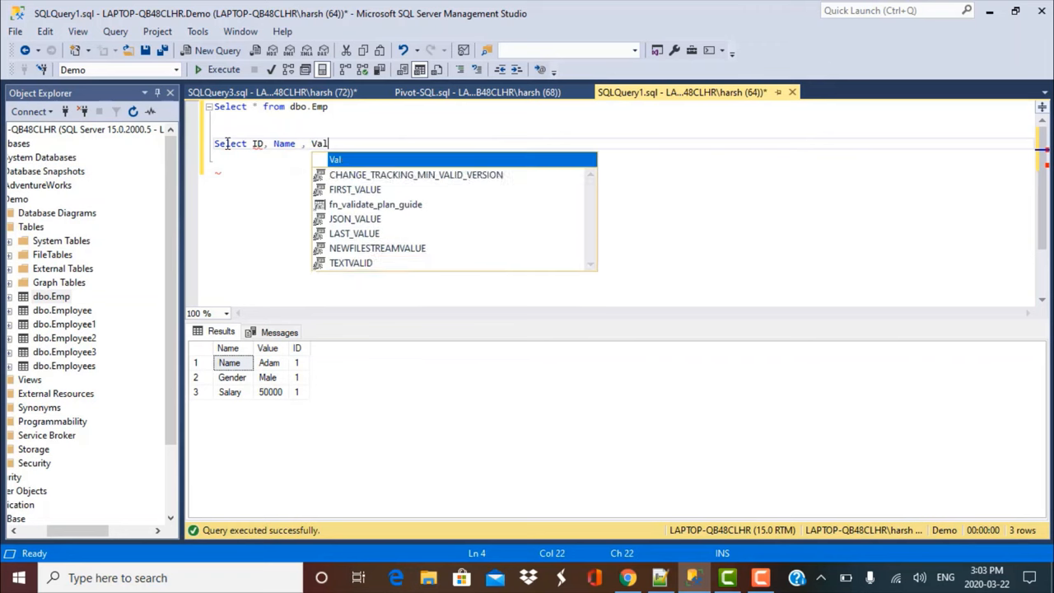
{"action": "type", "text": "ue"}
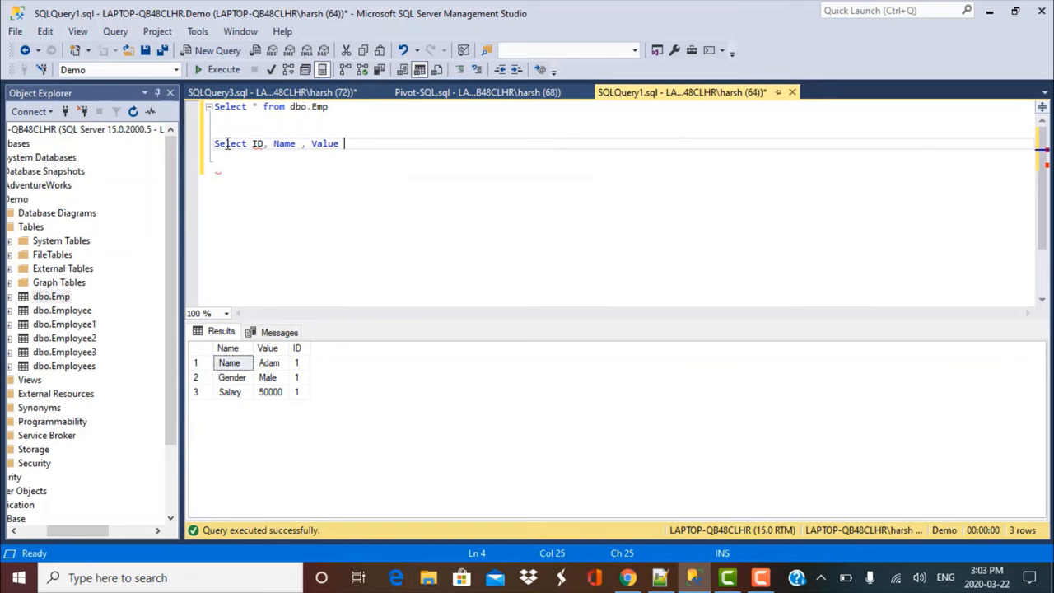
{"action": "type", "text": "from dbo"}
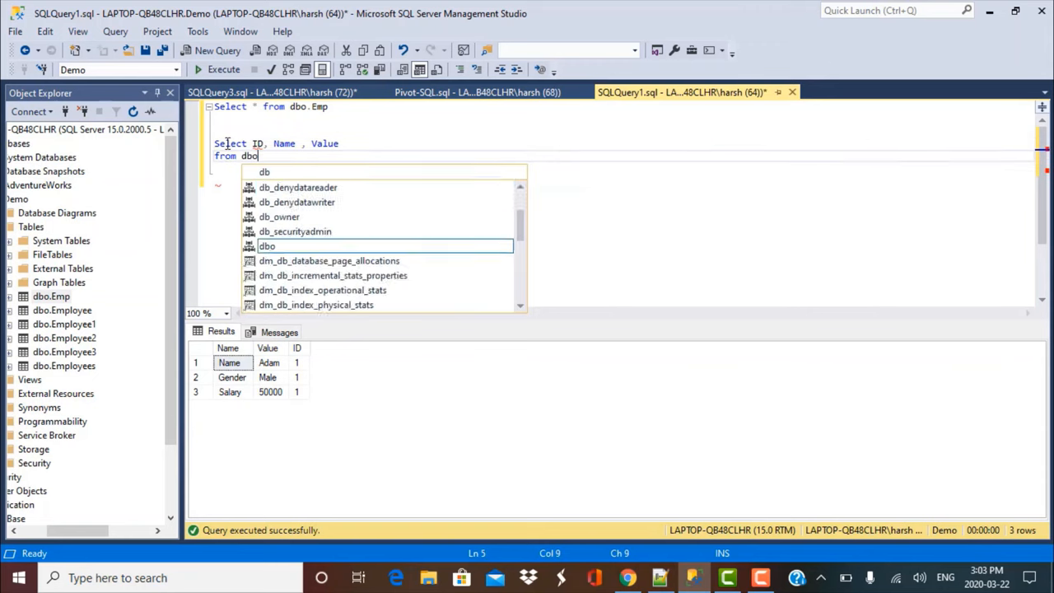
{"action": "type", "text": ".EMp"}
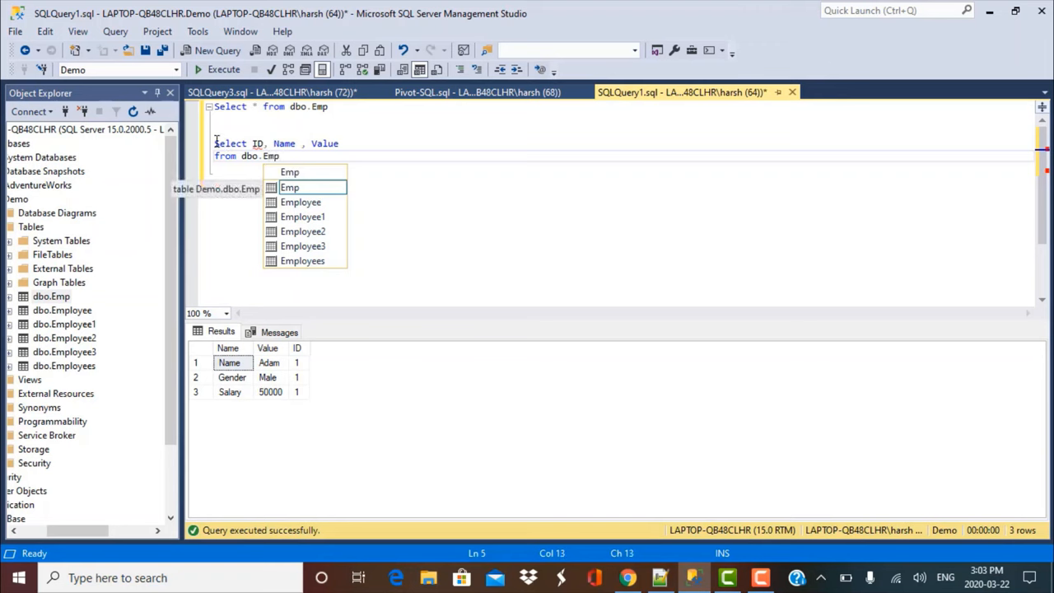
{"action": "key", "text": "Escape"}
{"action": "type", "text": "("}
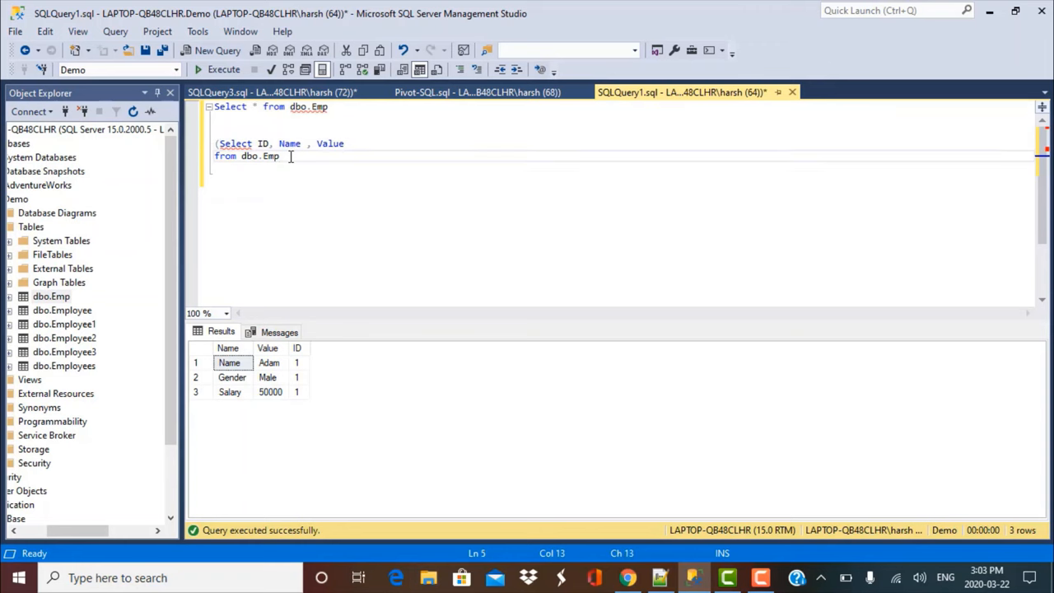
Step: Close the subquery as ') as Source_Table' and begin the PIVOT keyword on the next line
{"action": "type", "text": ")"}
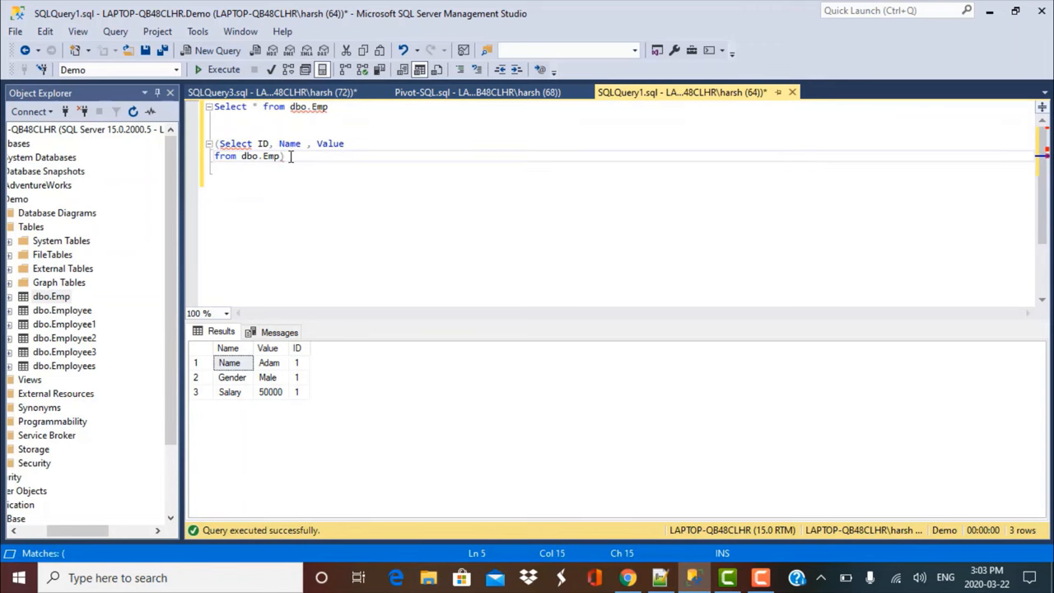
{"action": "type", "text": "as Sour"}
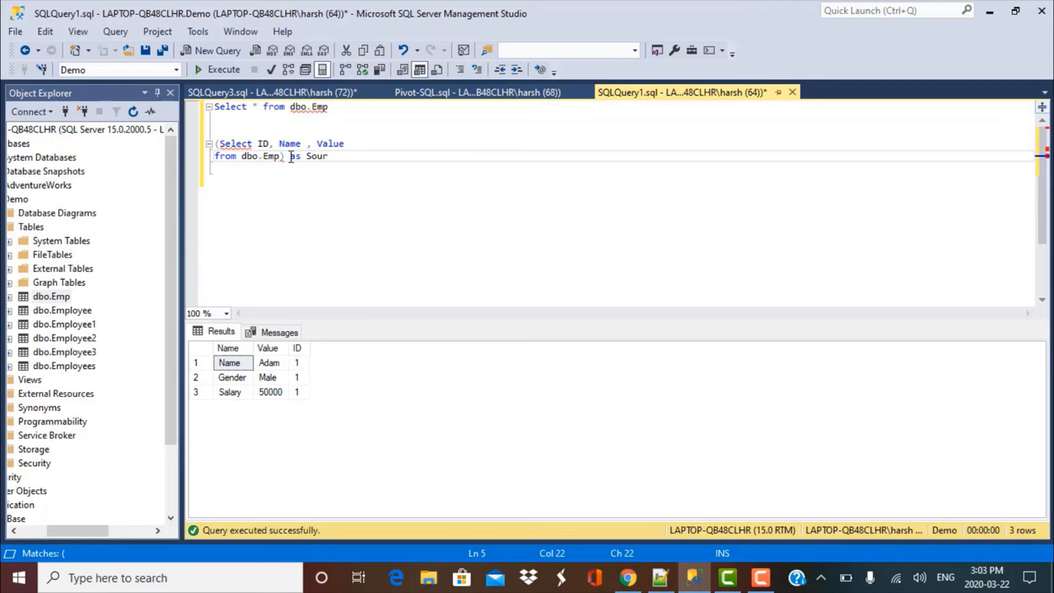
{"action": "type", "text": "ce_Tab"}
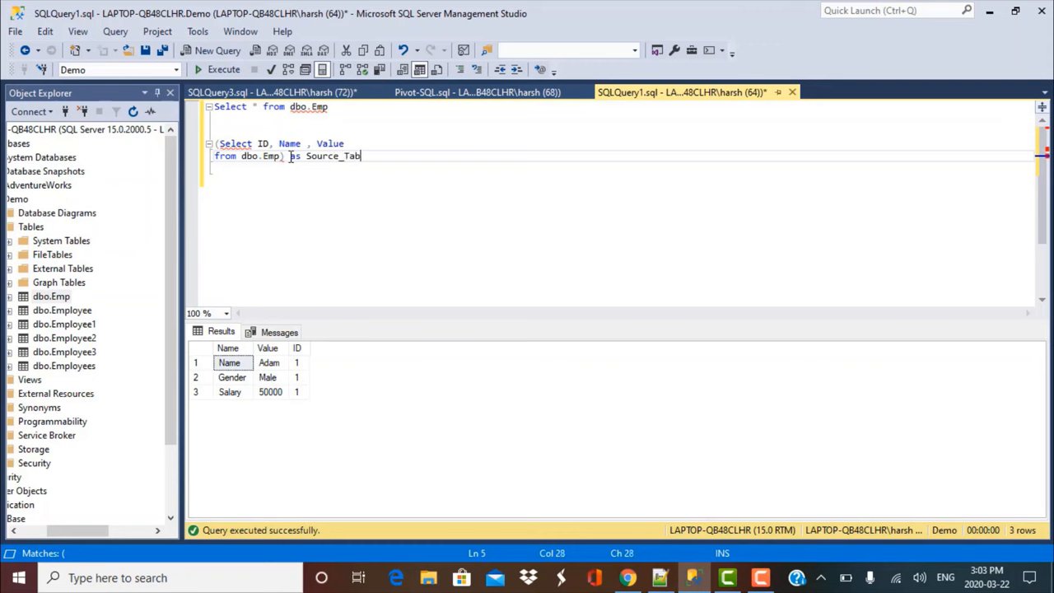
{"action": "type", "text": "le"}
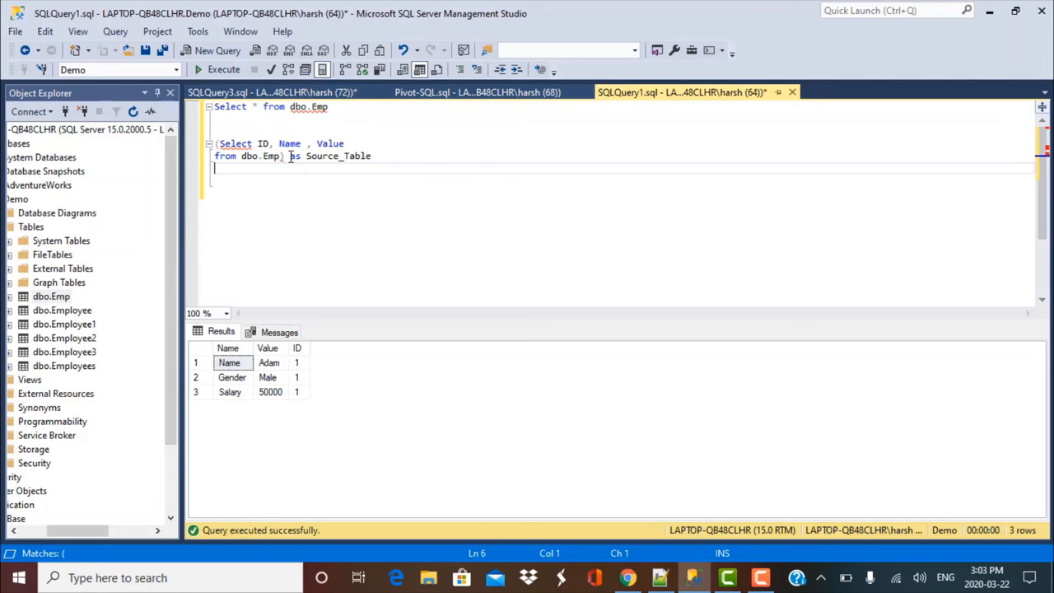
{"action": "type", "text": "PIVOT"}
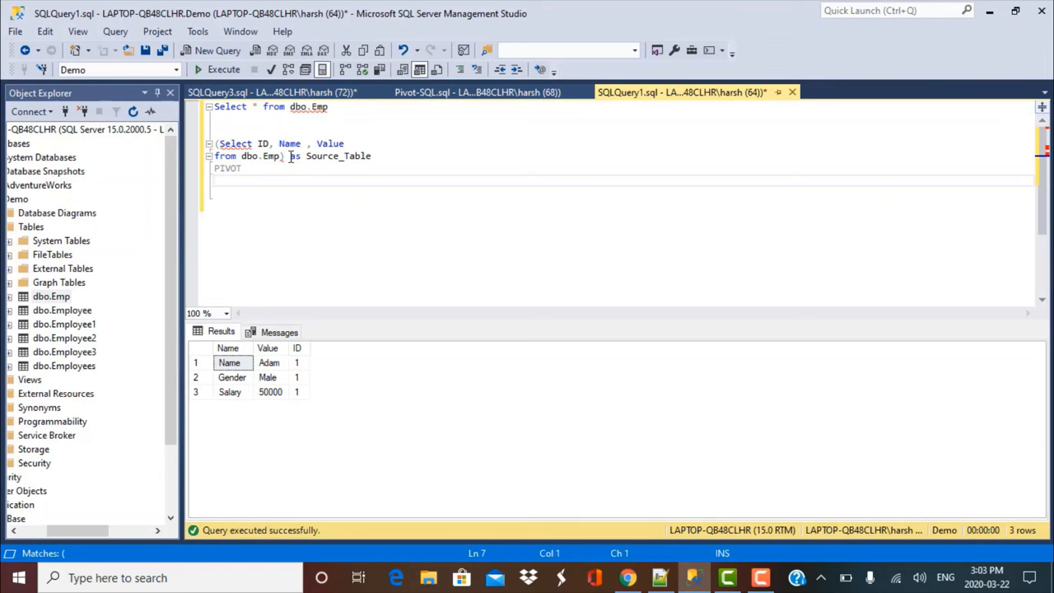
Step: Write the pivot aggregate '(Max(Value) For Name in (' after PIVOT
{"action": "type", "text": "("}
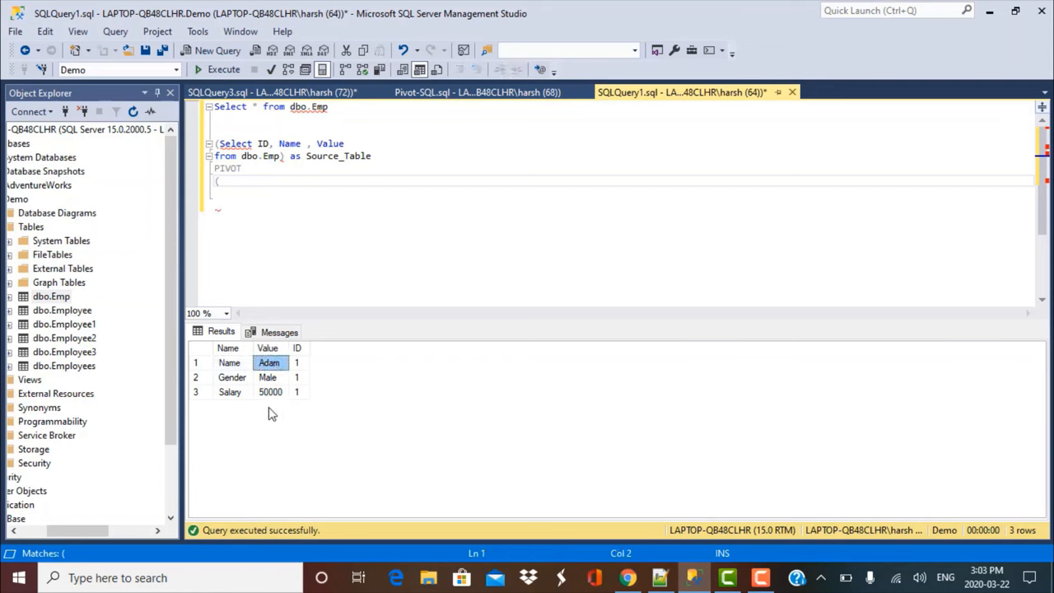
{"action": "mouse_move", "coordinate": [284, 438]}
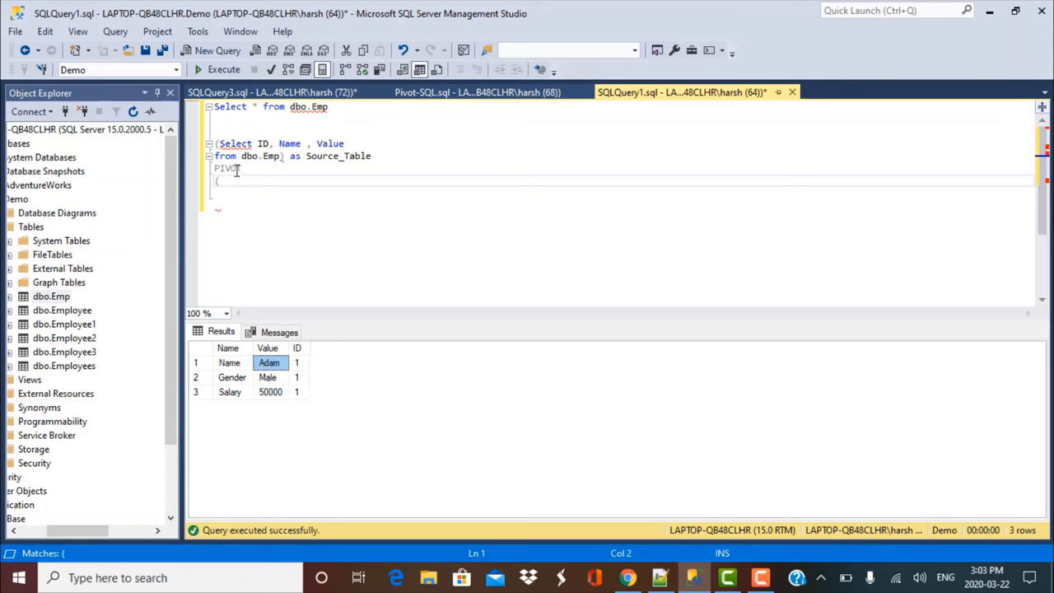
{"action": "type", "text": "Max"}
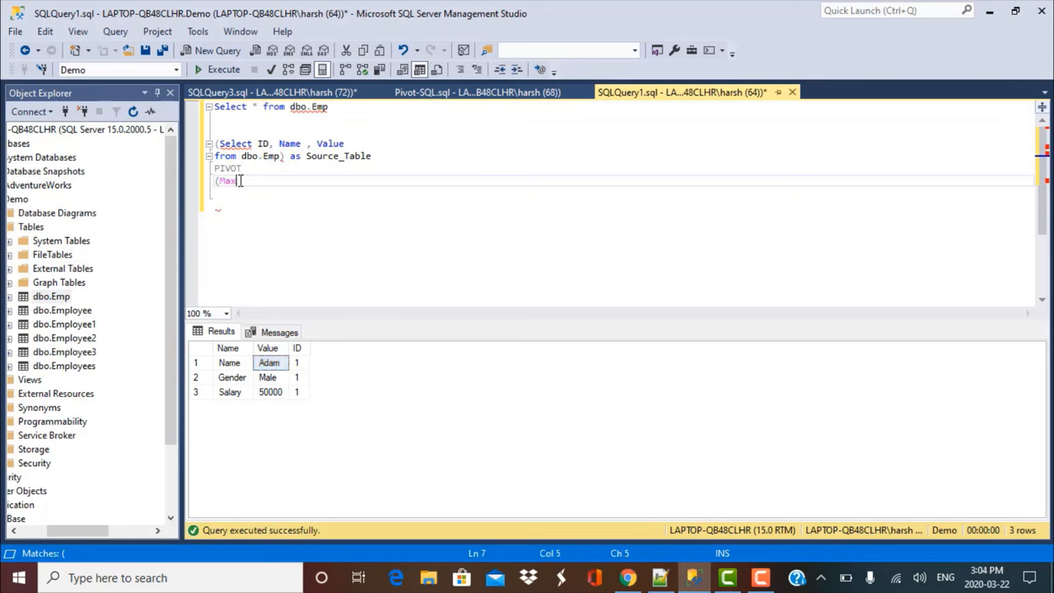
{"action": "type", "text": "(Value"}
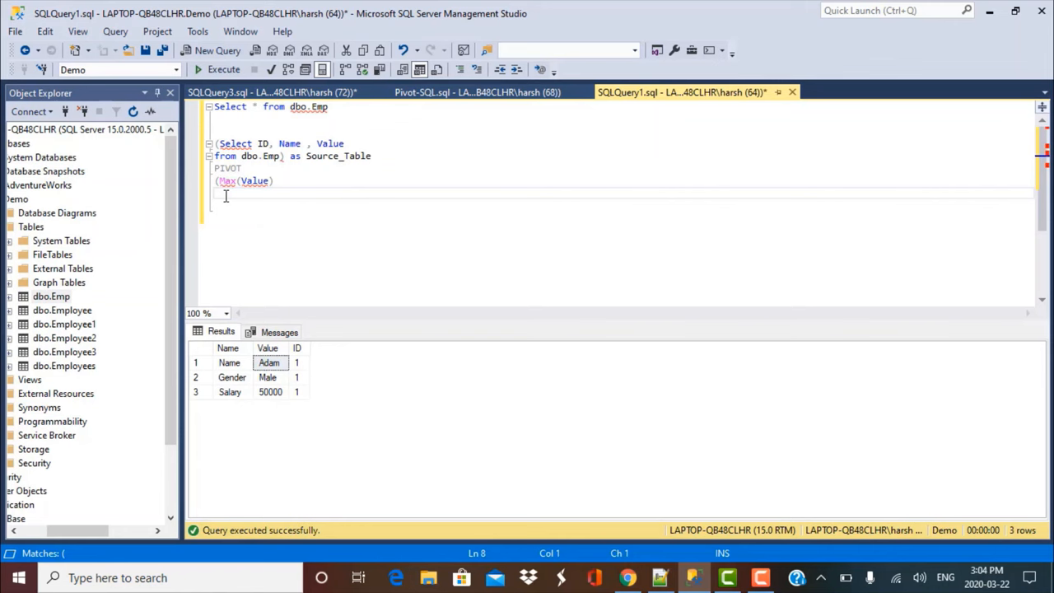
{"action": "type", "text": "For"}
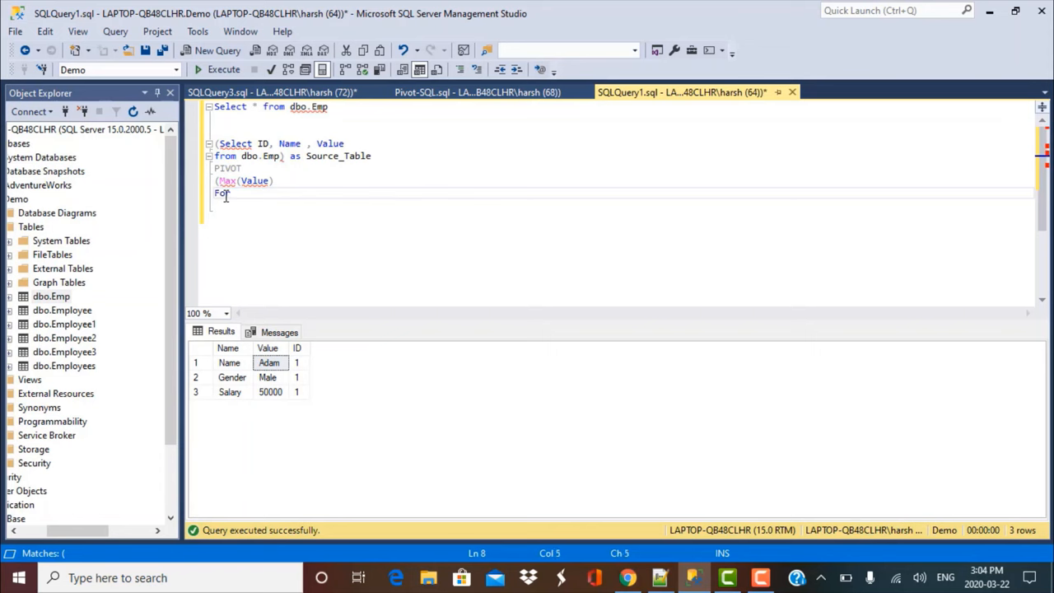
{"action": "type", "text": "Name"}
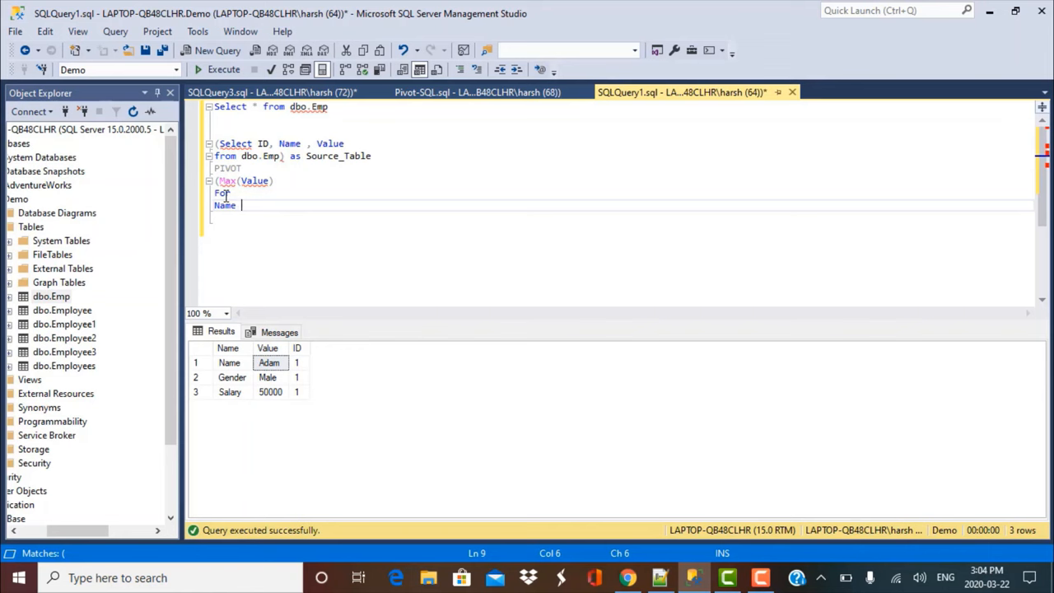
{"action": "type", "text": "in"}
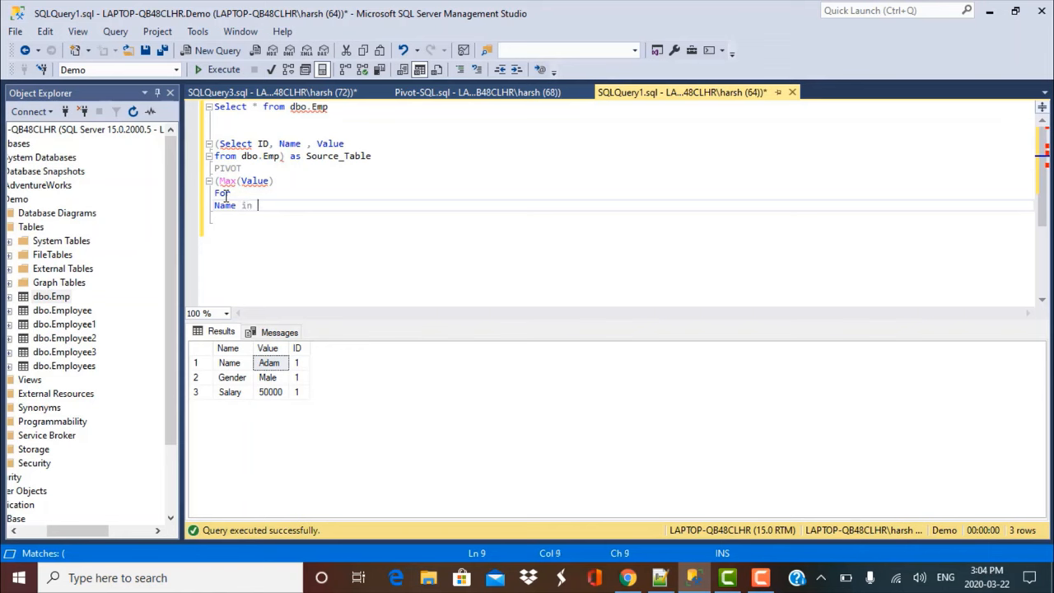
{"action": "type", "text": "("}
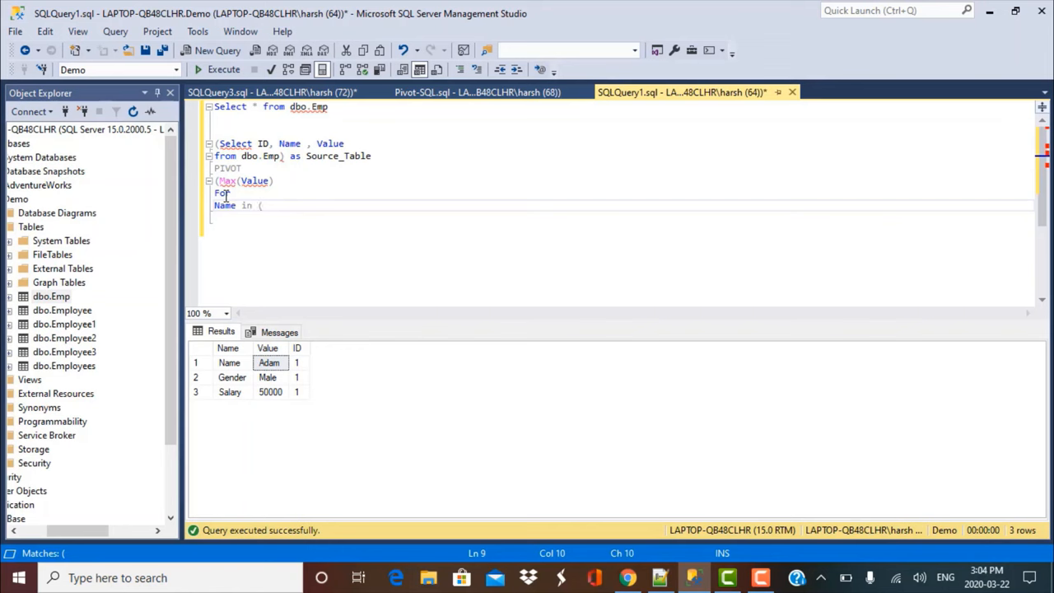
Step: List [Name], [Gender], [Salary] as pivoted columns and alias the pivot as PIVOT_TABLE
{"action": "type", "text": "["}
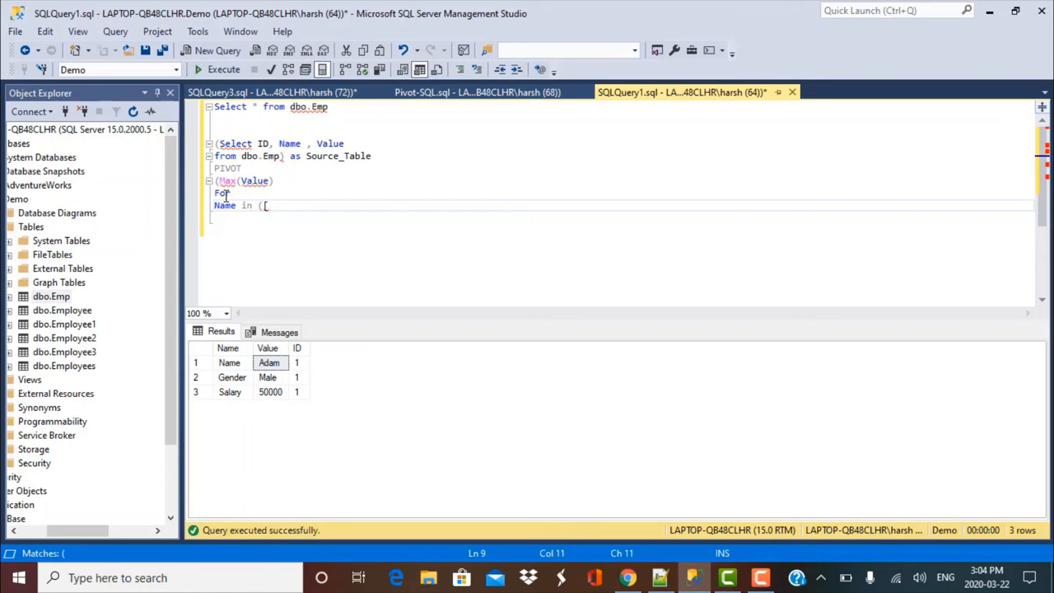
{"action": "type", "text": "N"}
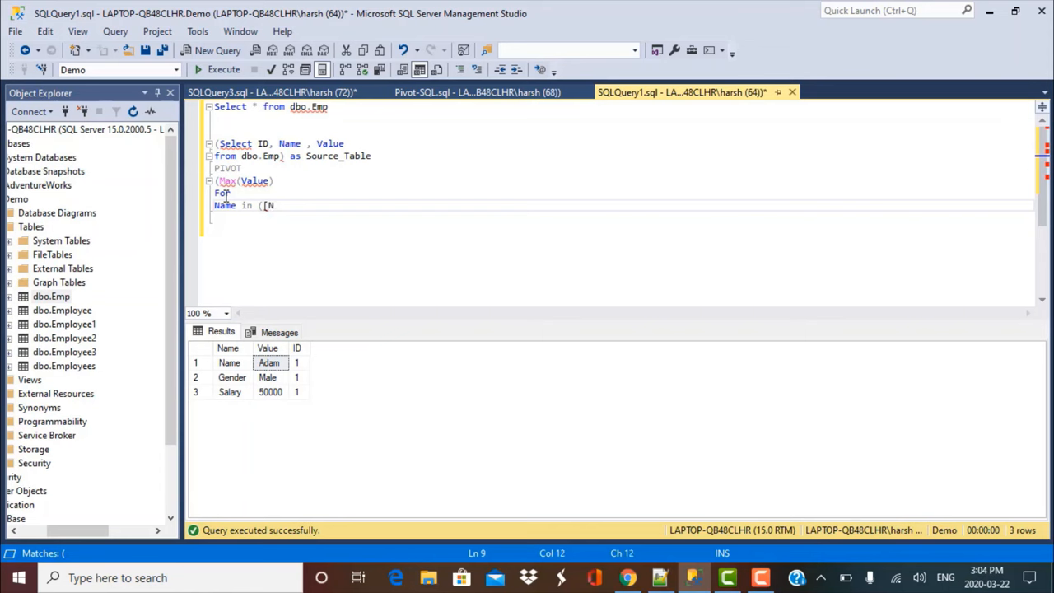
{"action": "type", "text": "ame],"}
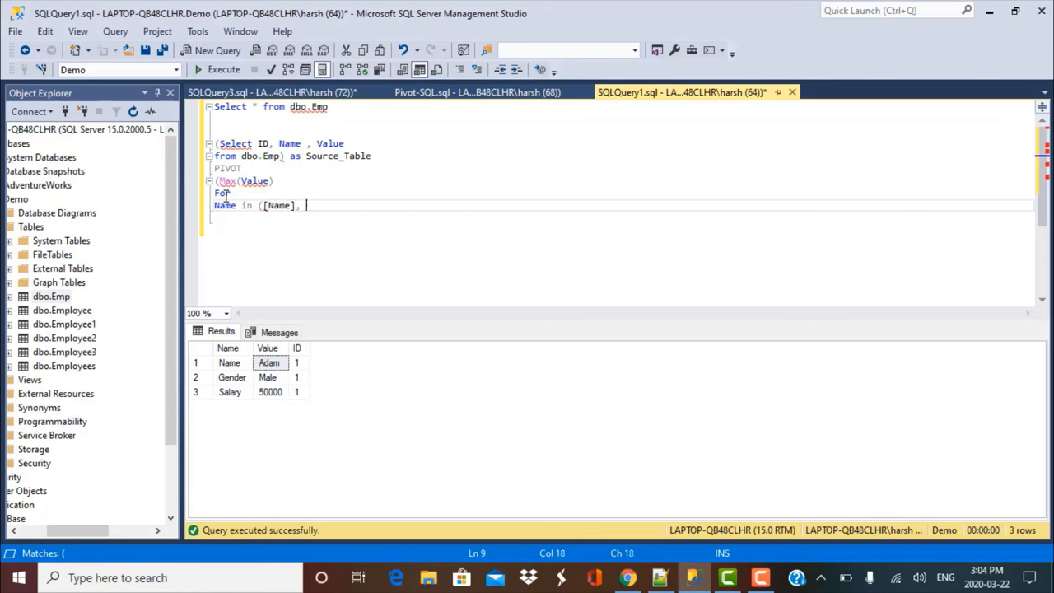
{"action": "type", "text": "[Gender],"}
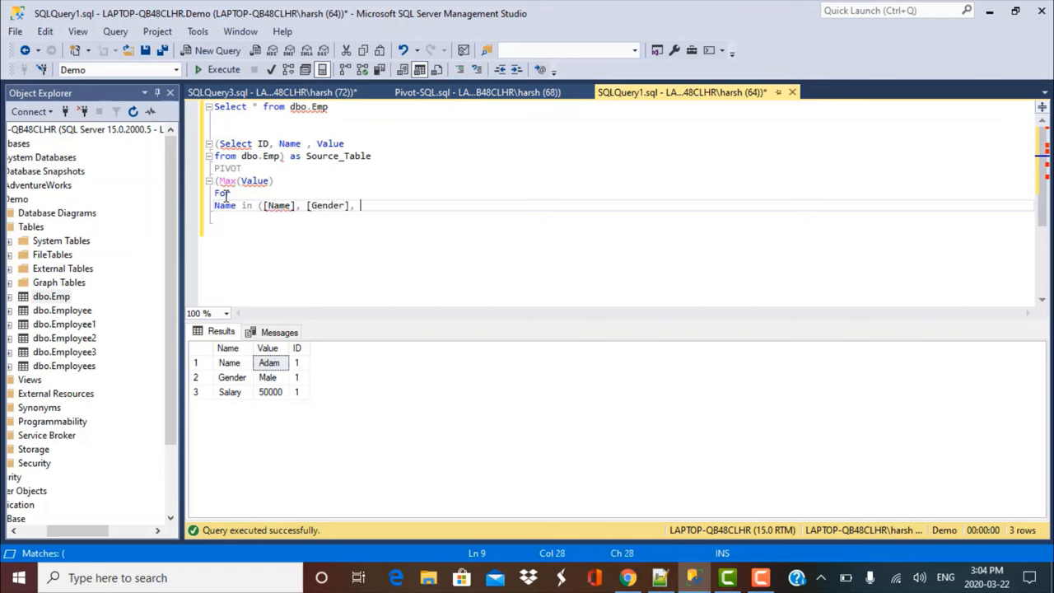
{"action": "type", "text": "[Sal"}
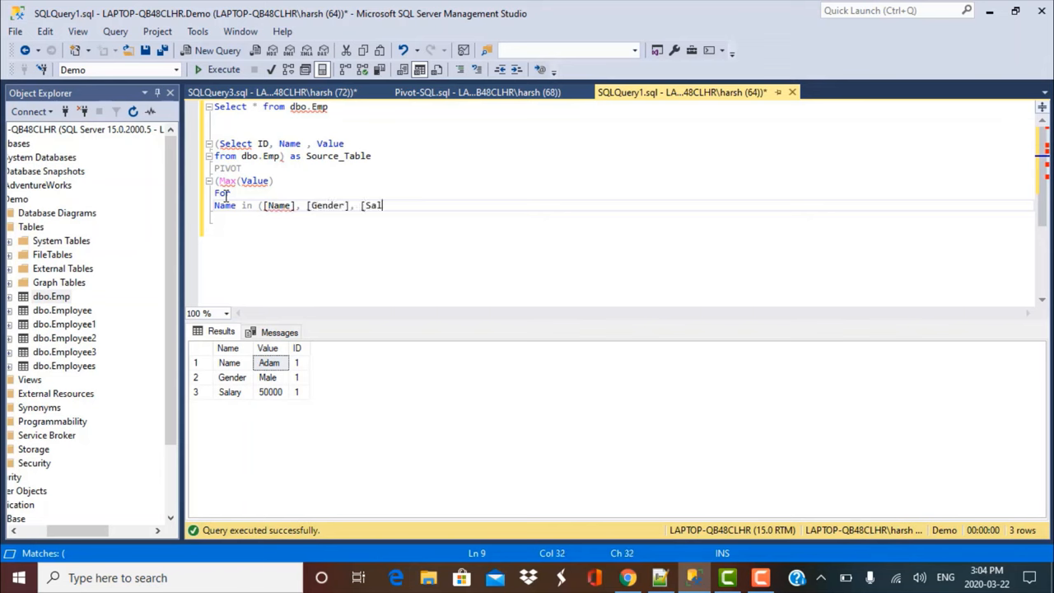
{"action": "type", "text": "ary]"}
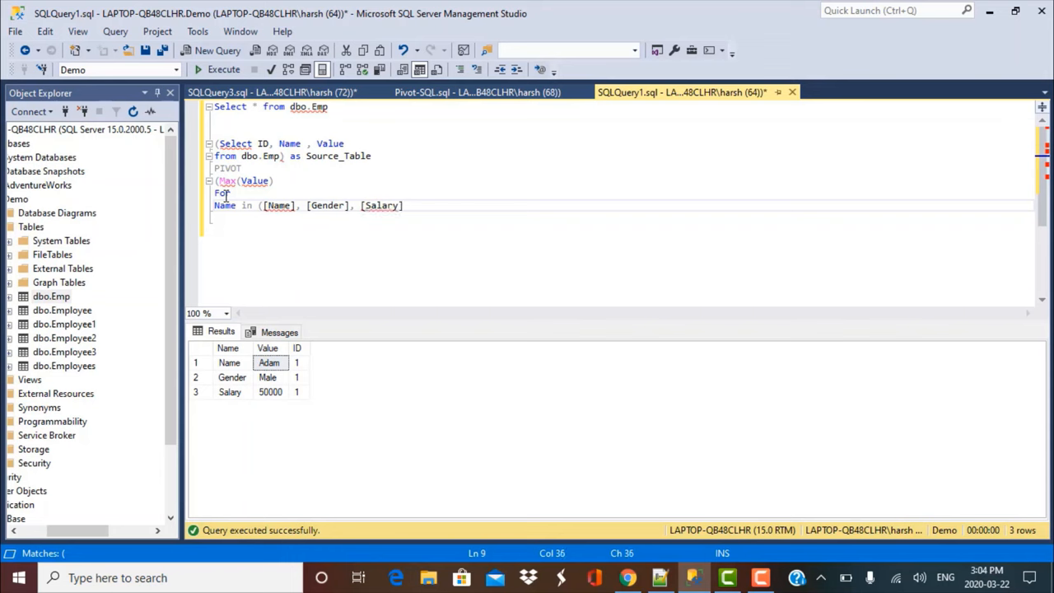
{"action": "type", "text": ")"}
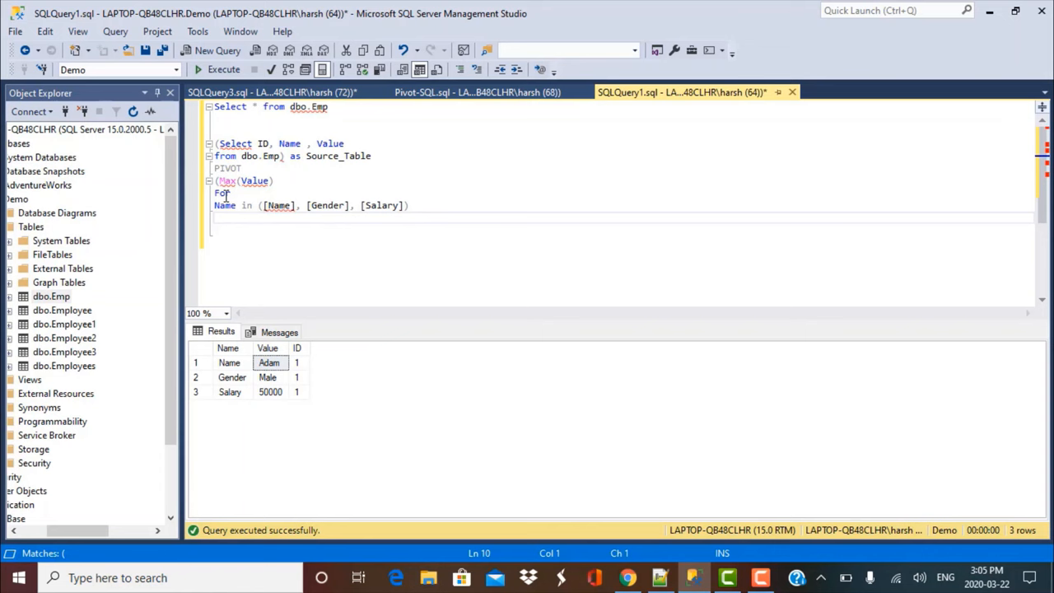
{"action": "type", "text": "as"}
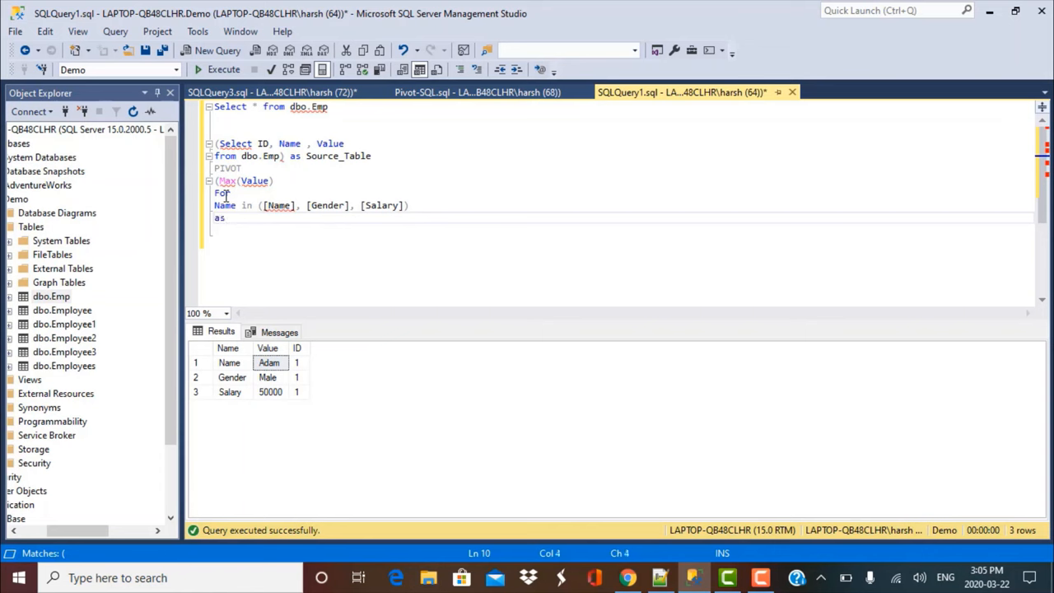
{"action": "type", "text": "PIVOT"}
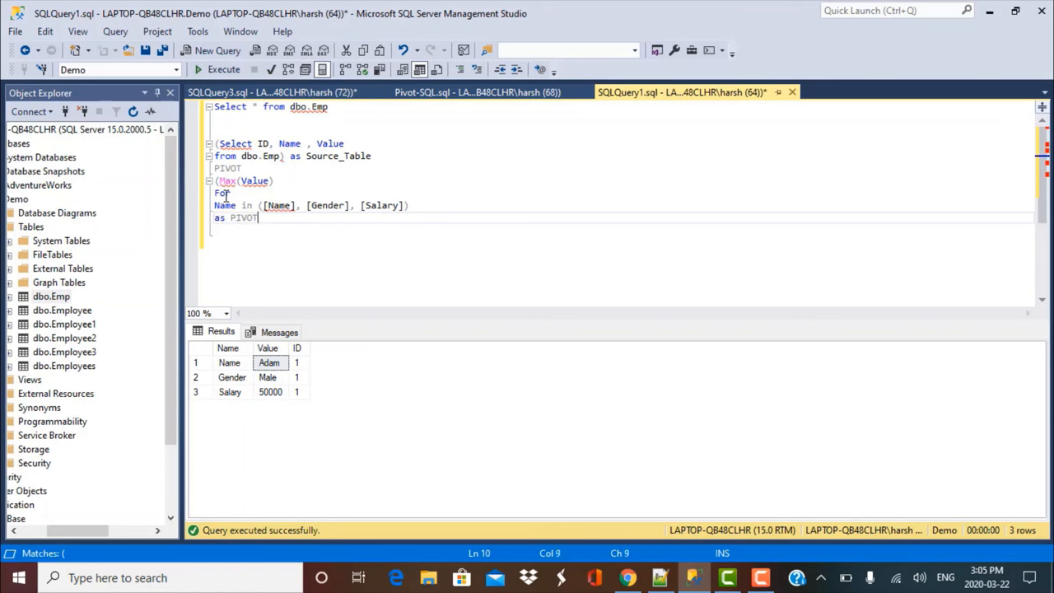
{"action": "type", "text": "_TABLE"}
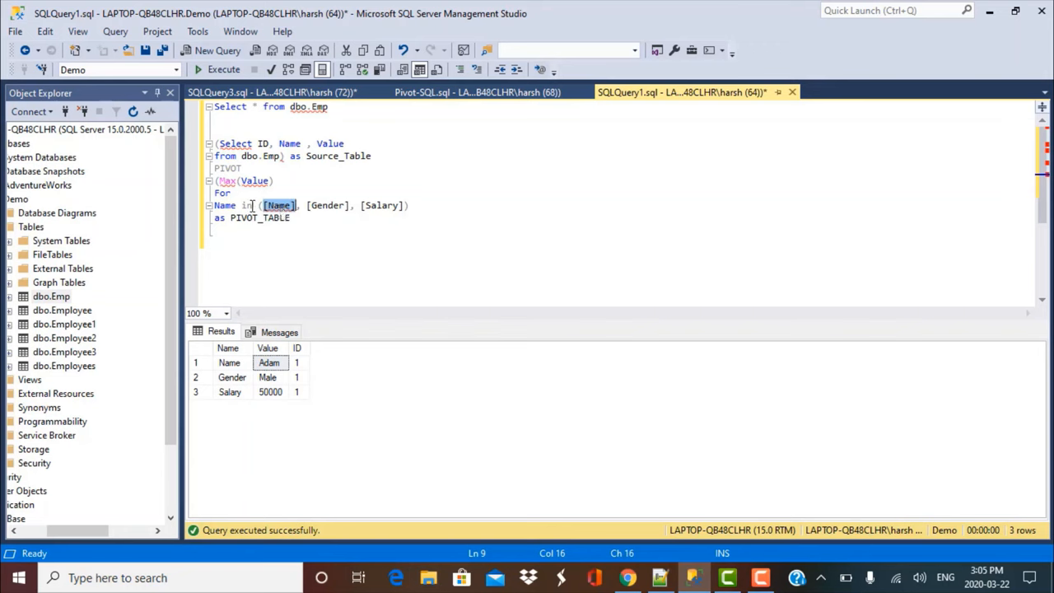
{"action": "mouse_move", "coordinate": [221, 204]}
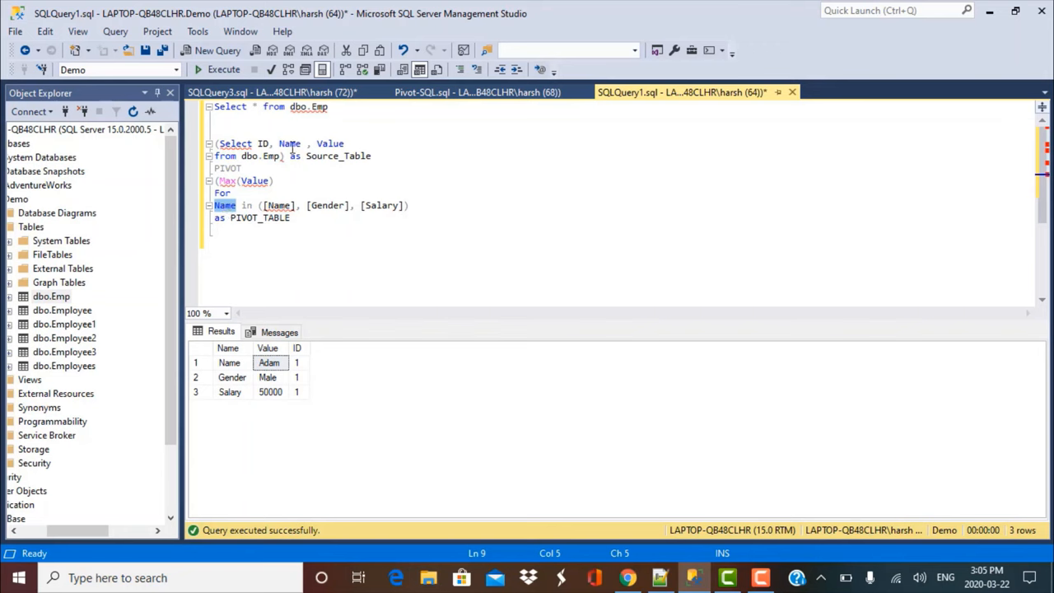
Step: Alias Name as EName in the inner SELECT and point the FOR clause at EName
{"action": "left_click", "coordinate": [303, 143]}
{"action": "type", "text": "as  "}
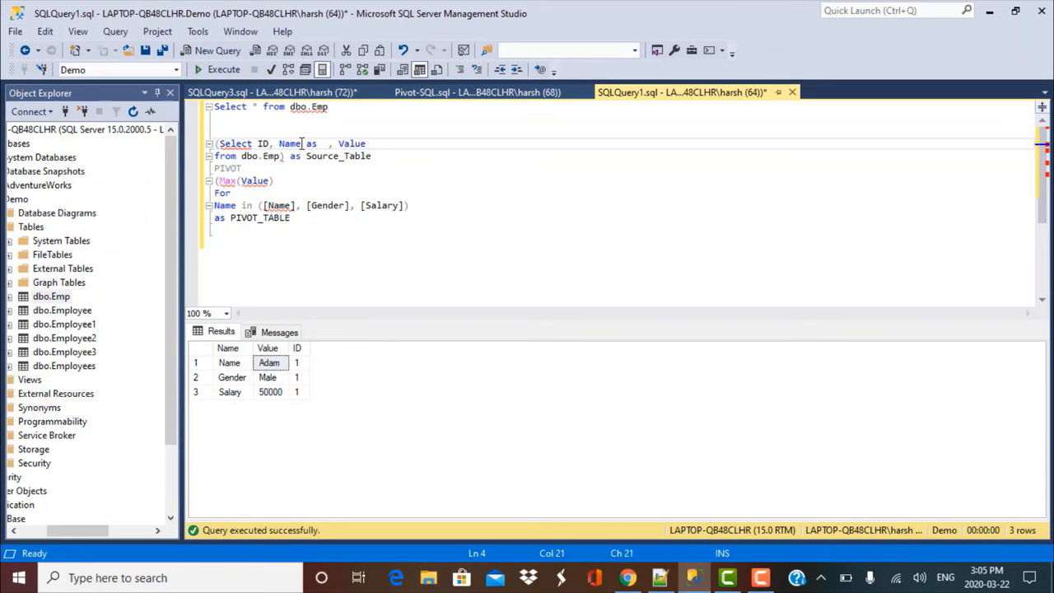
{"action": "type", "text": "Ename"}
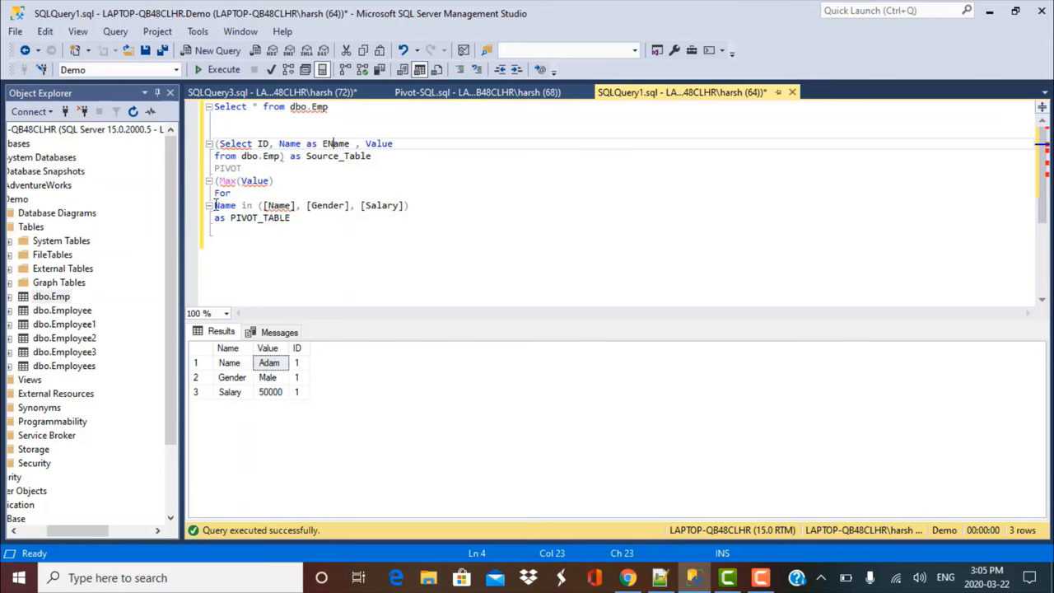
{"action": "left_click", "coordinate": [216, 205]}
{"action": "type", "text": "Select"}
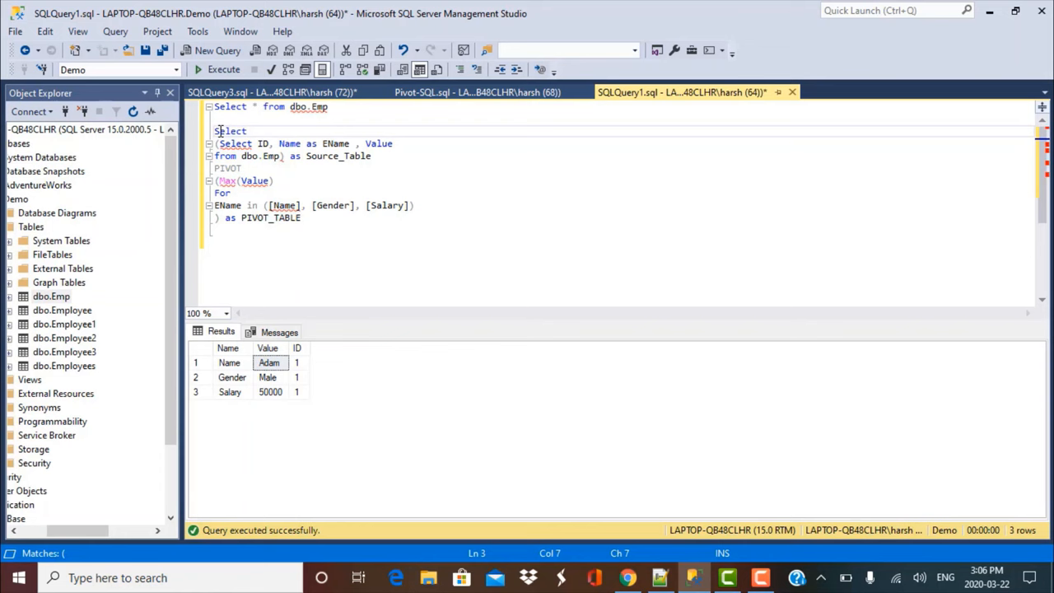
Step: Wrap the pivot in an outer 'Select ID, [Name], [Gender], [Salary] from (' query
{"action": "type", "text": "ID,"}
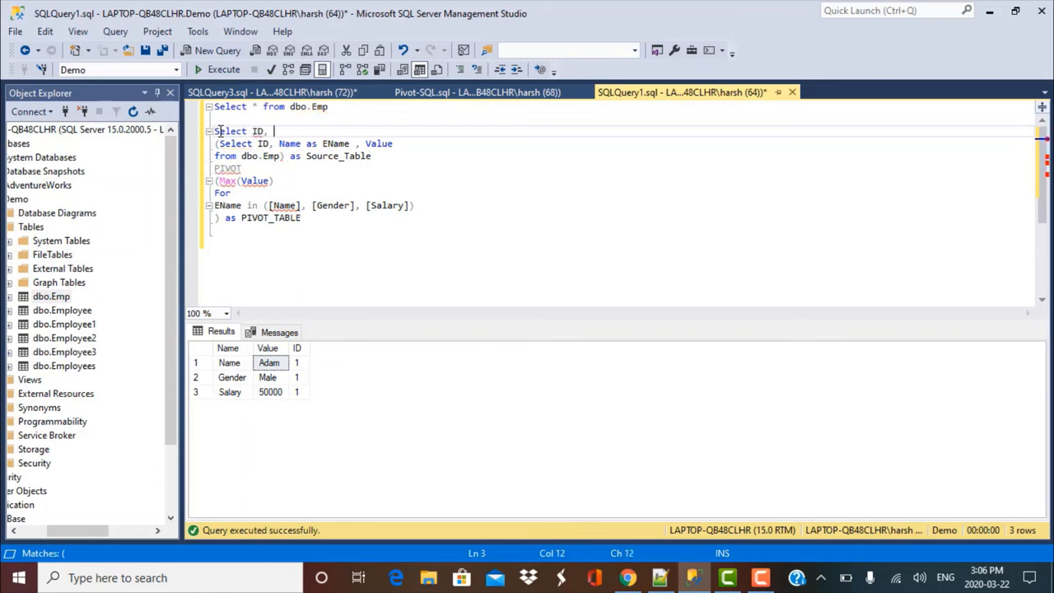
{"action": "type", "text": "[Name], ["}
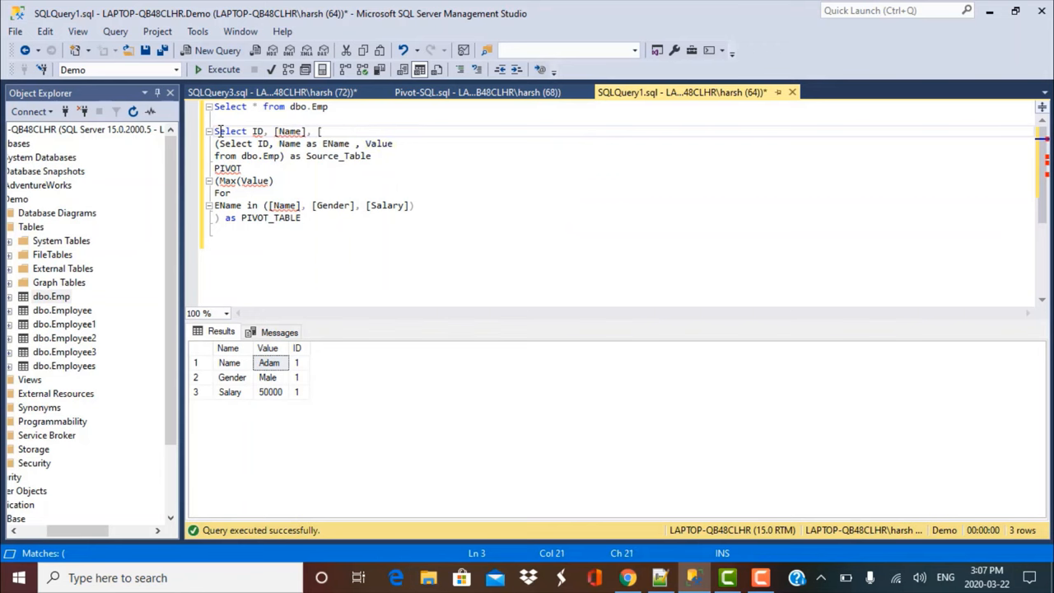
{"action": "type", "text": "Gender], [Sala"}
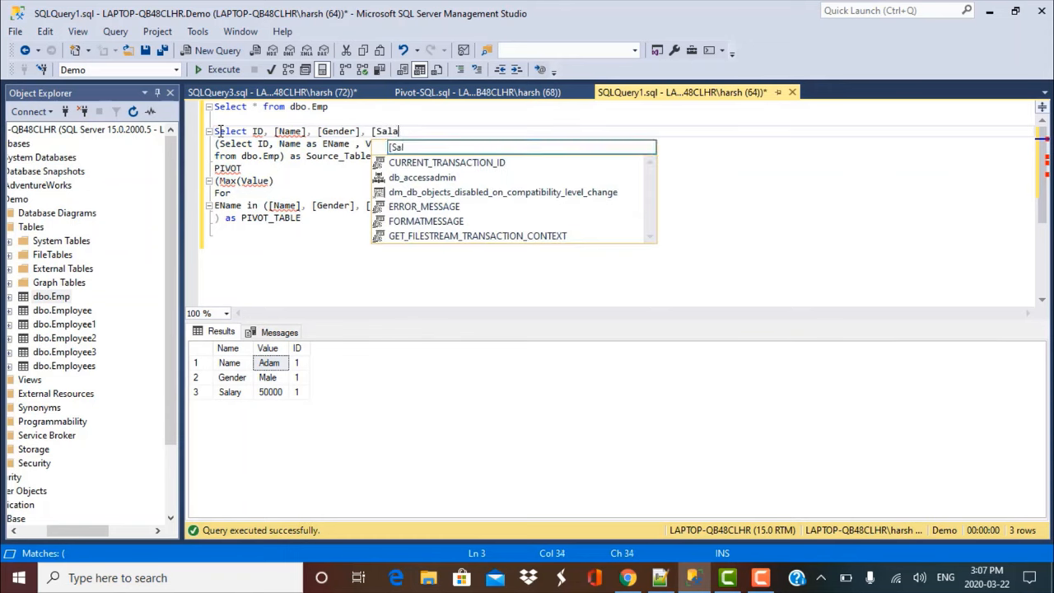
{"action": "type", "text": "ry"}
{"action": "type", "text": "from"}
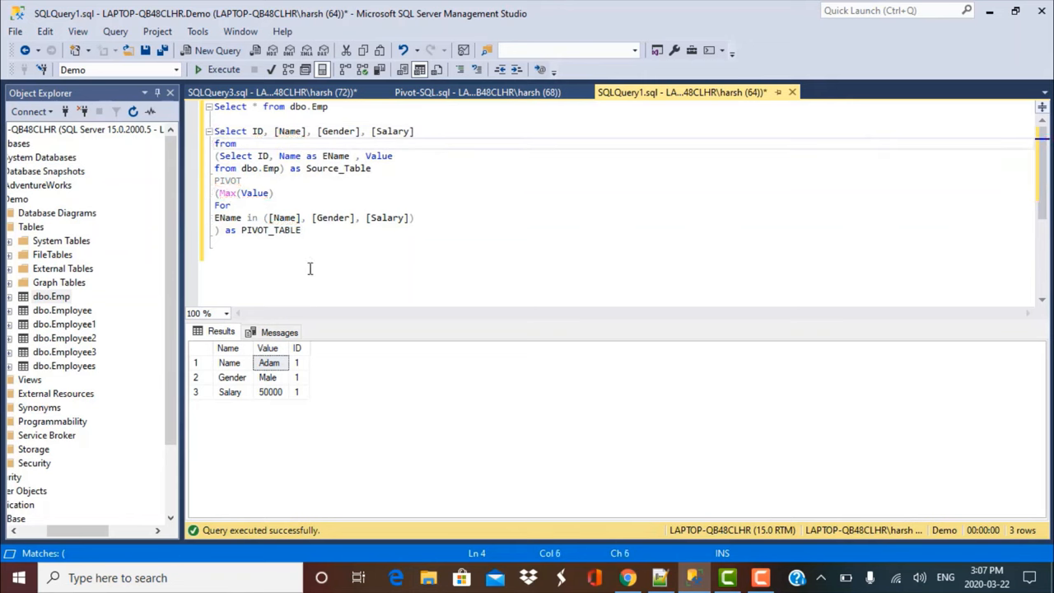
Step: Execute the full PIVOT query, returning one row: 1, Adam, Male, 50000
{"action": "left_click_drag", "start_coordinate": [218, 155], "coordinate": [301, 231]}
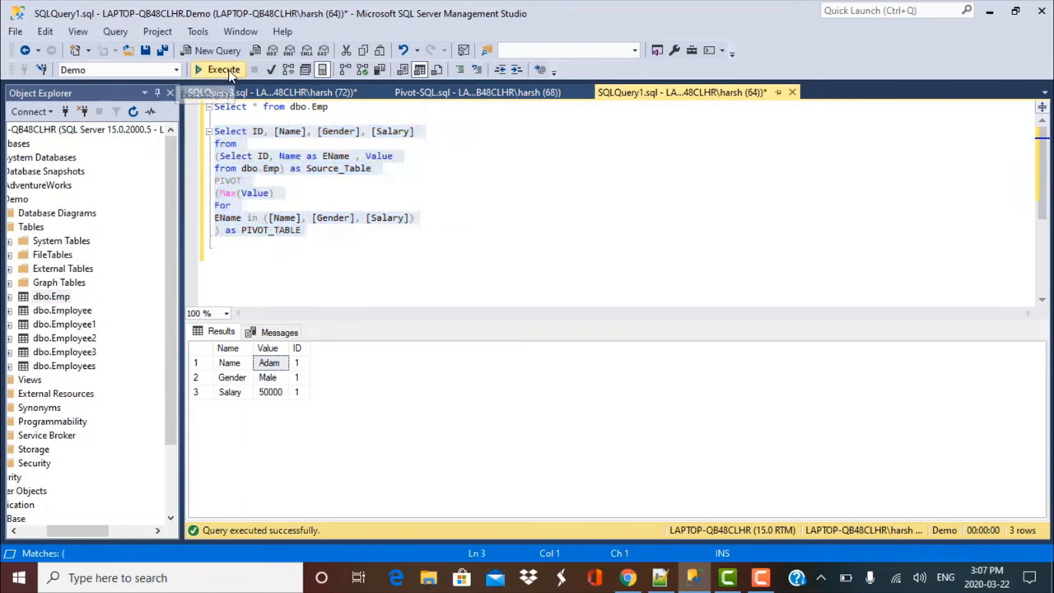
{"action": "left_click", "coordinate": [224, 69]}
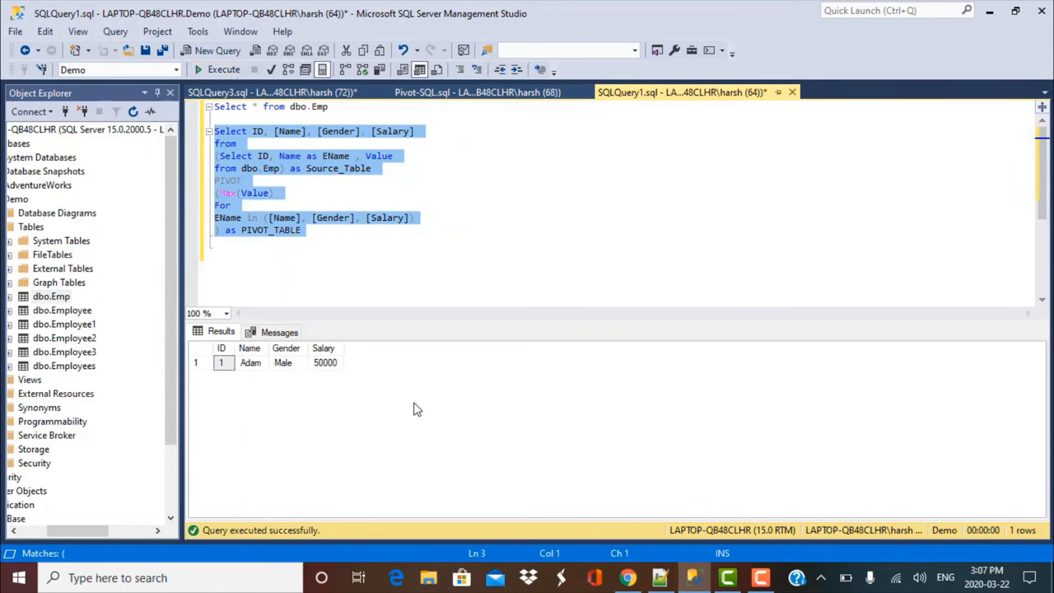
{"action": "mouse_move", "coordinate": [445, 280]}
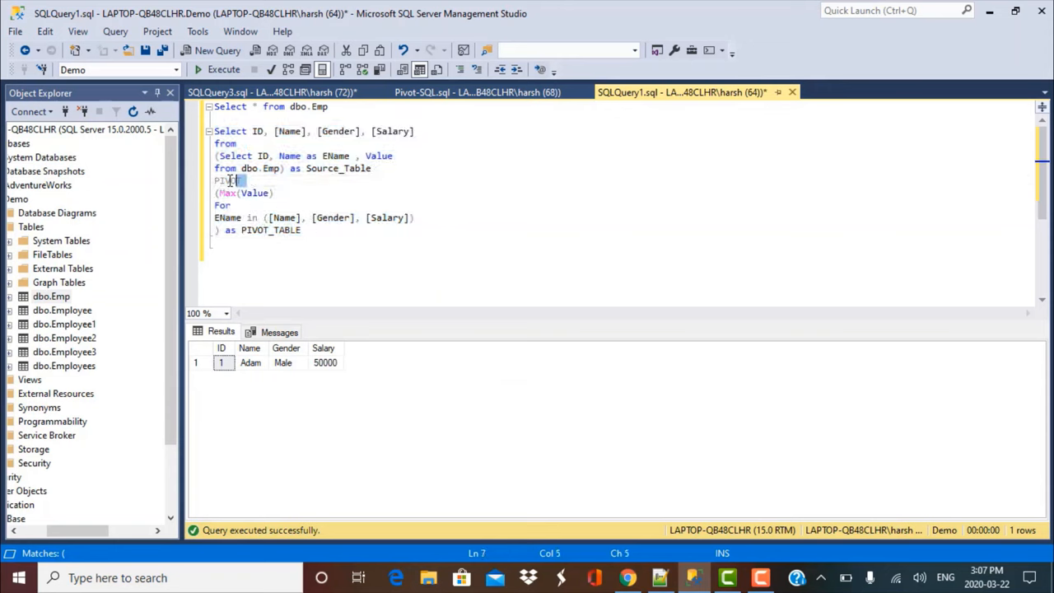
{"action": "double_click", "coordinate": [229, 180]}
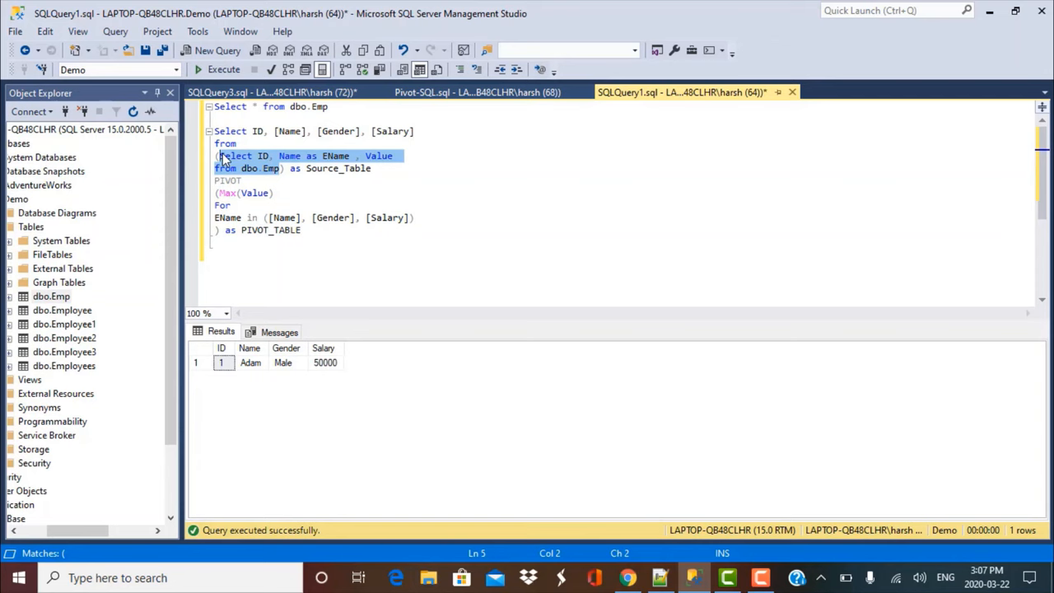
{"action": "left_click", "coordinate": [237, 204]}
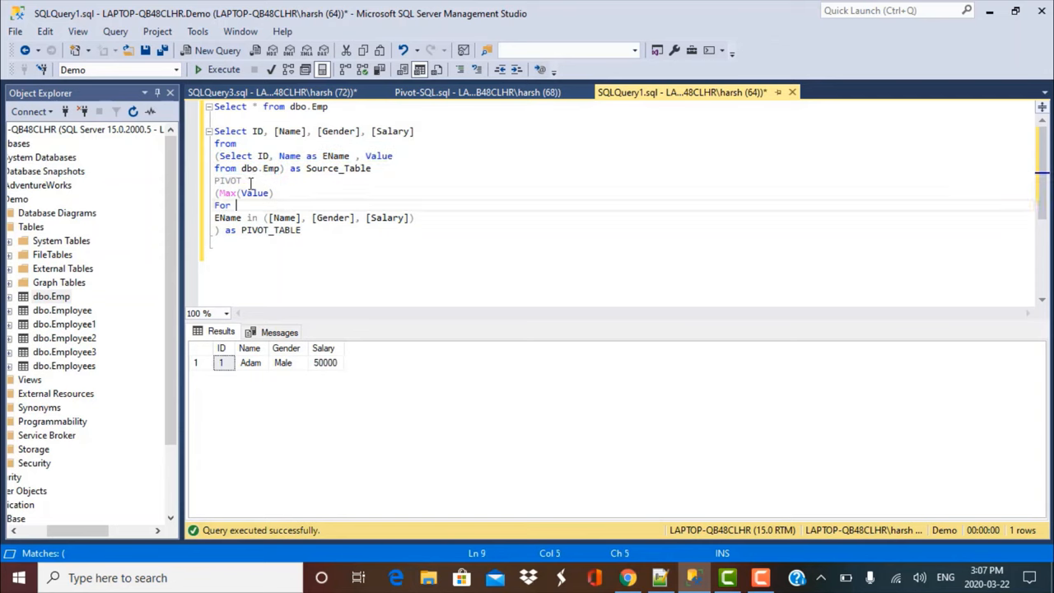
{"action": "double_click", "coordinate": [227, 179]}
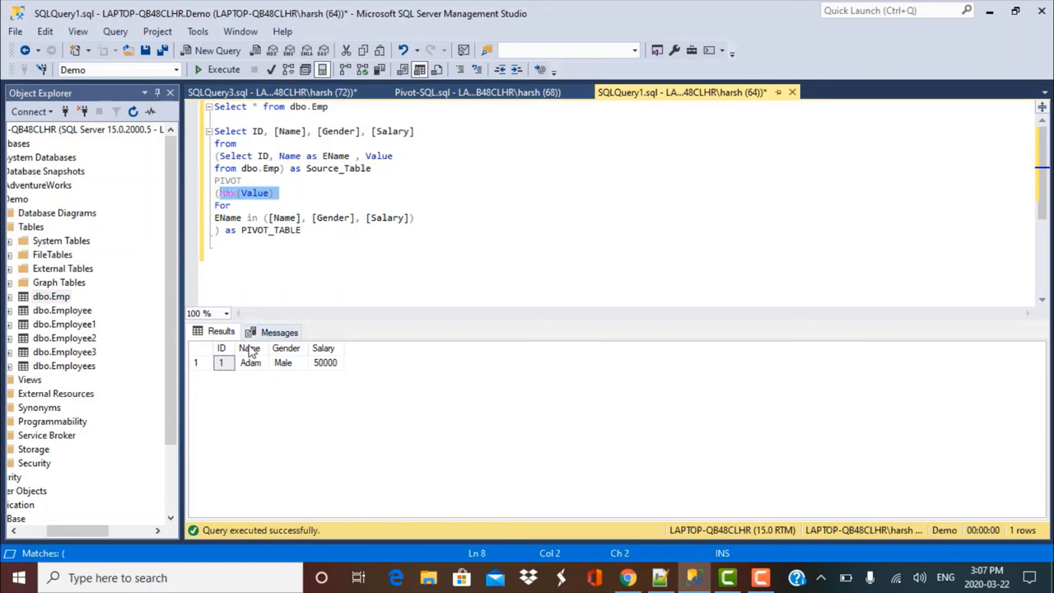
{"action": "left_click", "coordinate": [283, 362]}
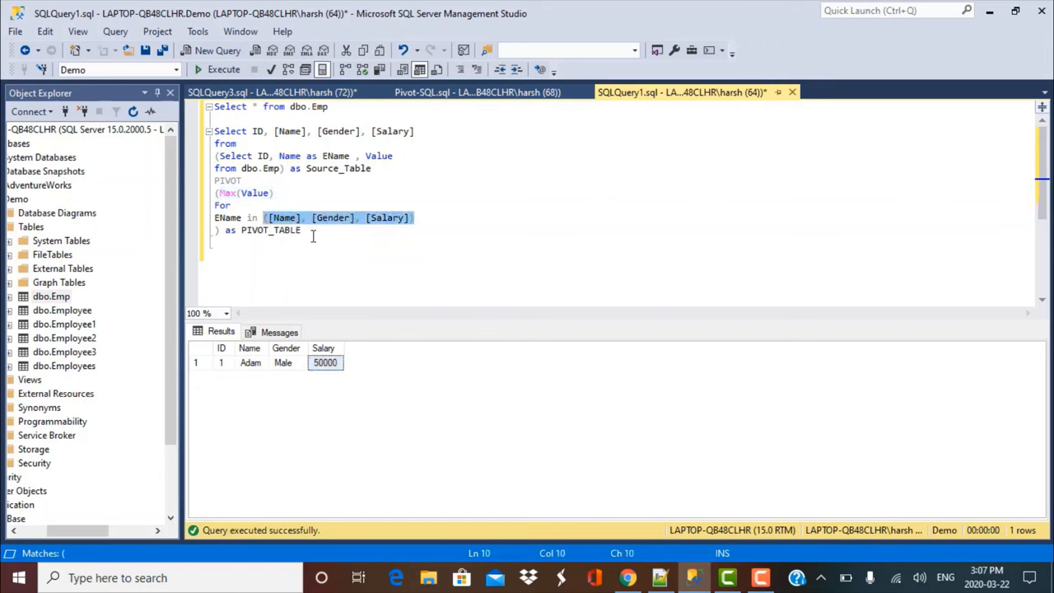
{"action": "left_click", "coordinate": [250, 363]}
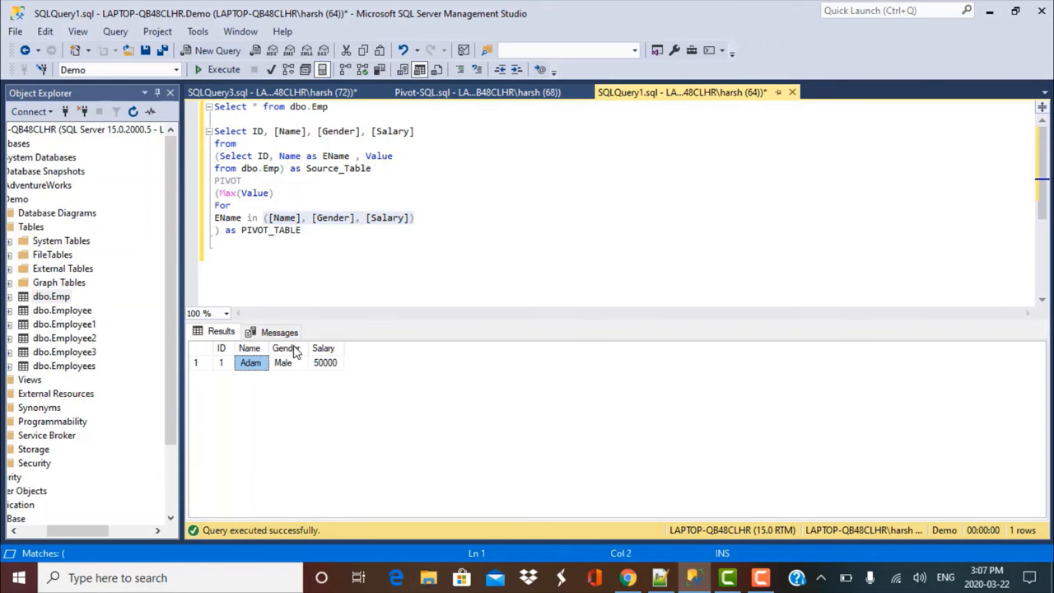